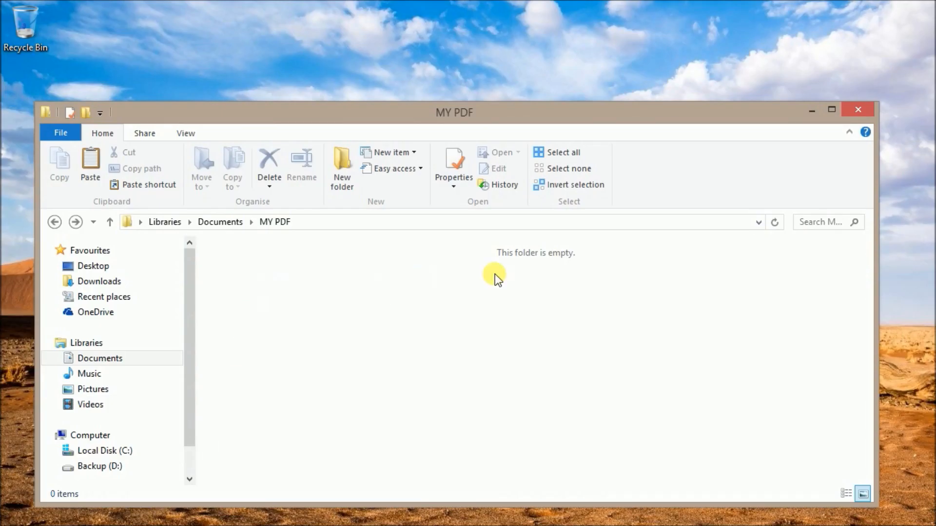
Open the Recycle Bin from the desktop to show it is also empty.
double_click(25, 26)
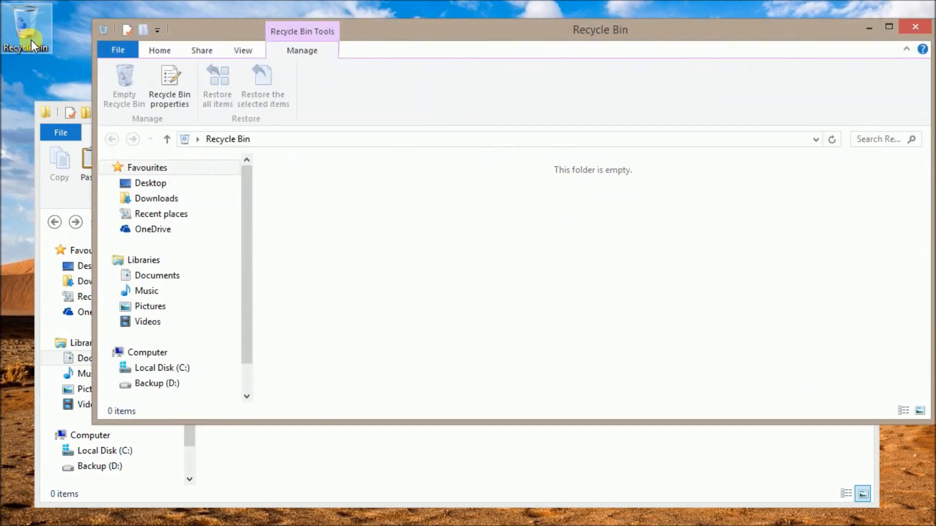
click(914, 26)
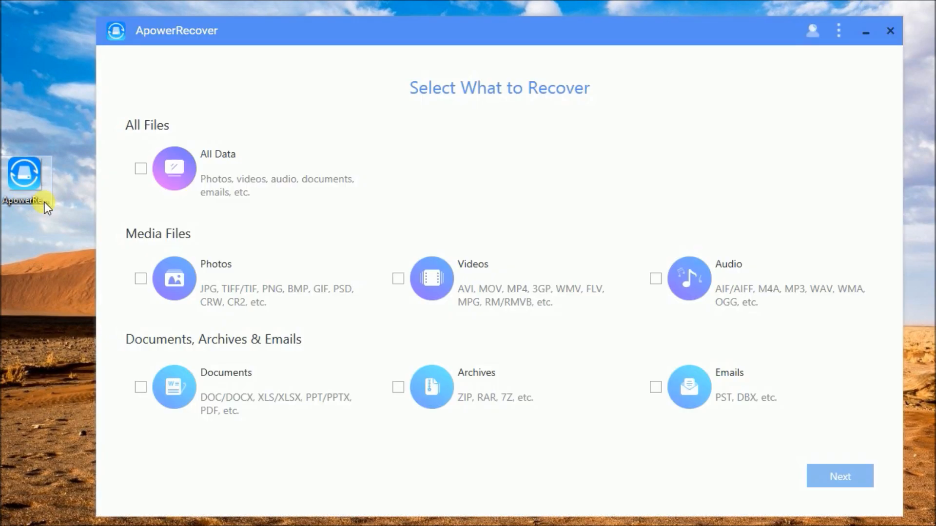
mouse_move(459, 114)
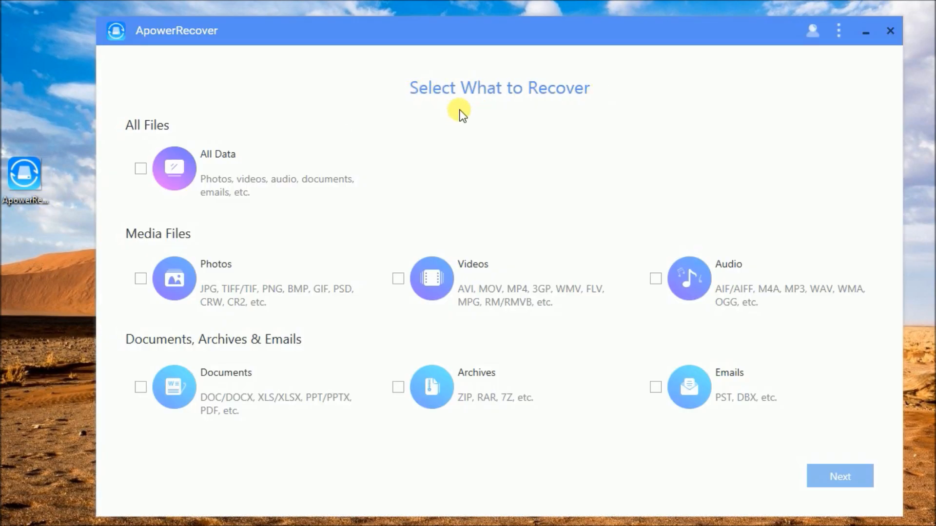
mouse_move(483, 118)
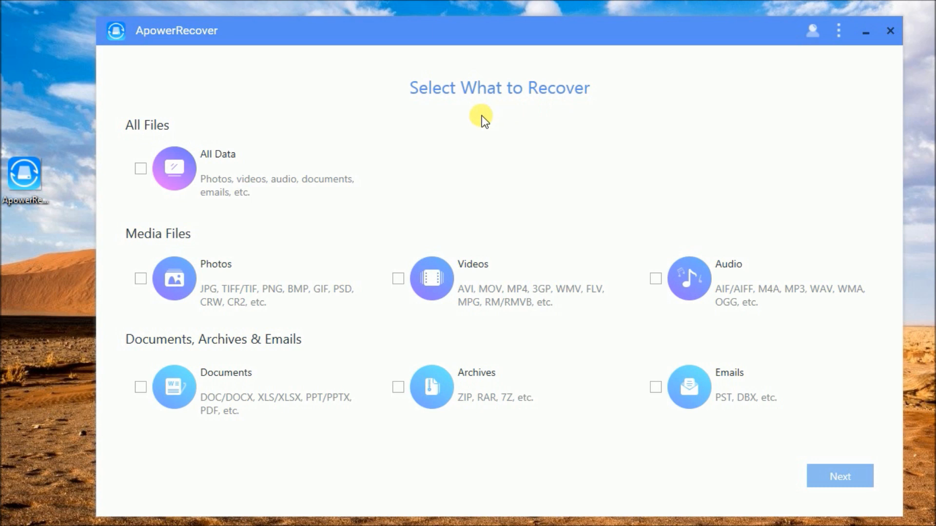
Select Documents as the file type to recover and proceed to scan locations.
click(140, 388)
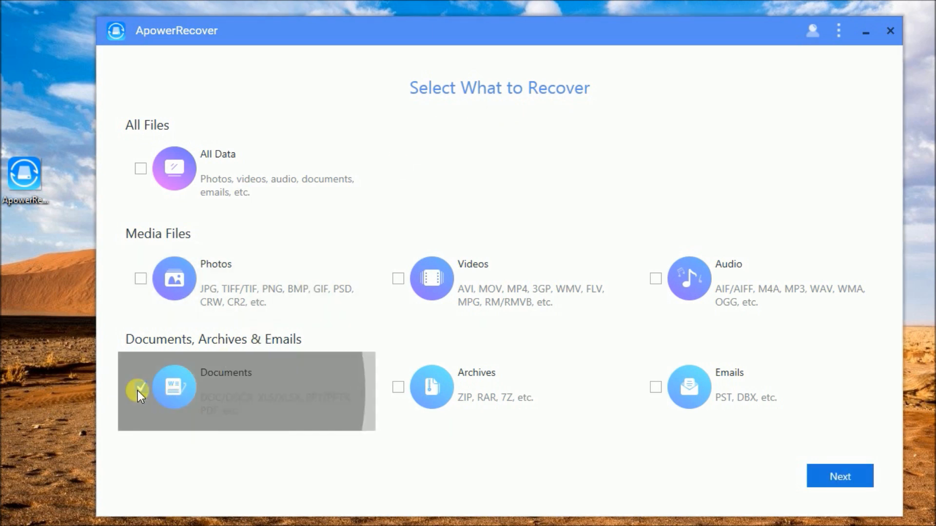
click(140, 387)
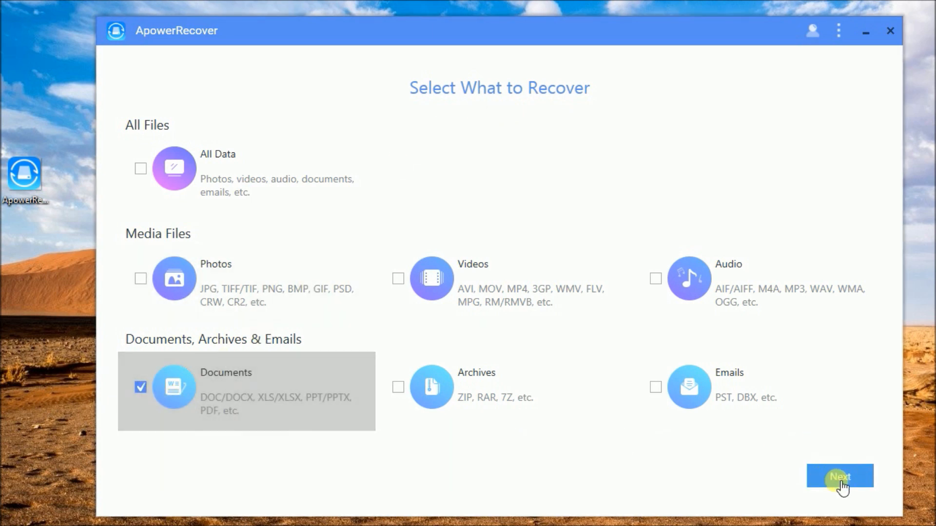
click(840, 477)
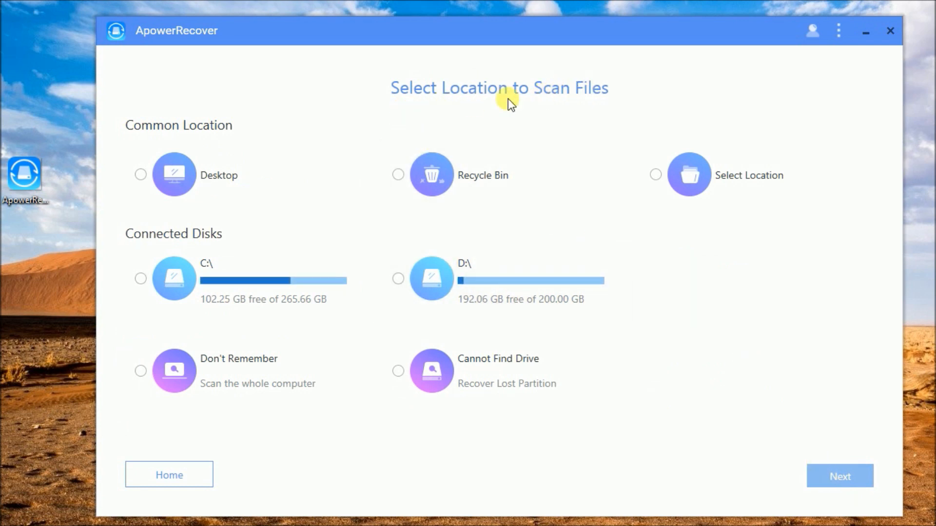
Set Documents > MY PDF as the scan location and run the scan.
click(689, 175)
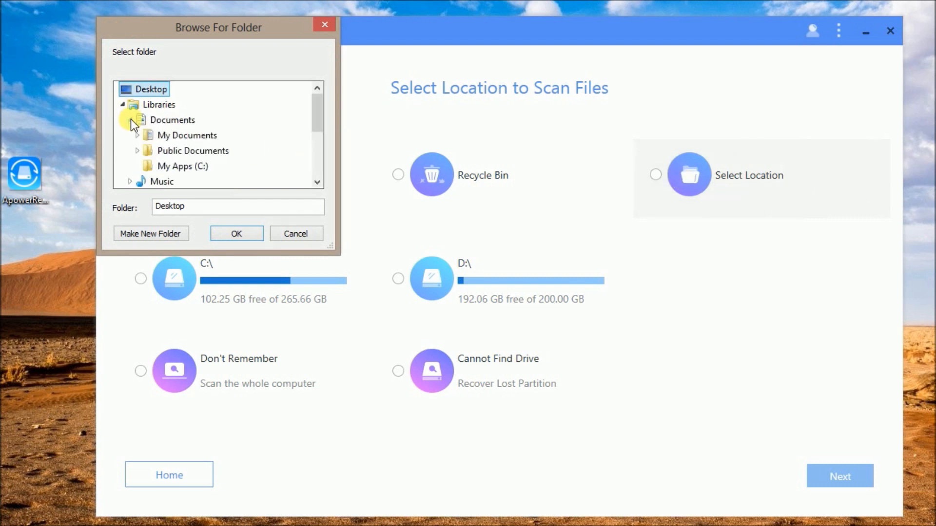
click(235, 233)
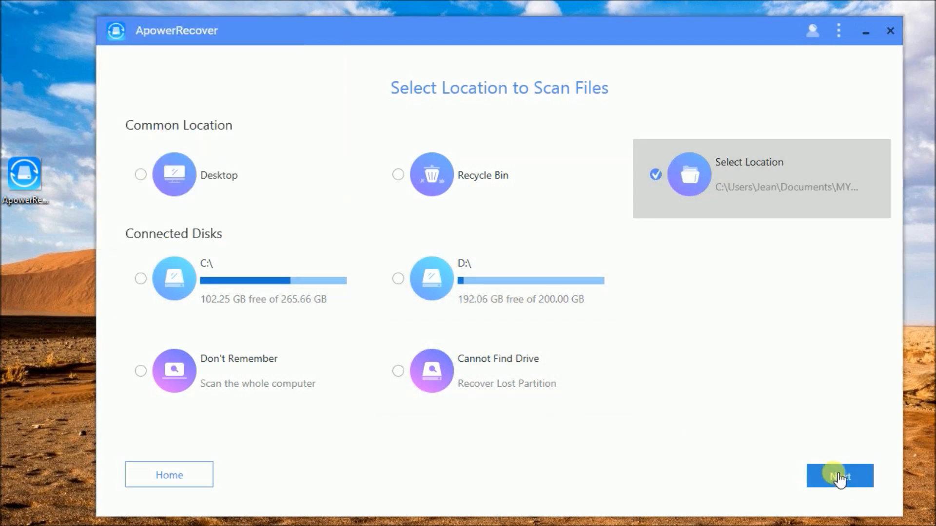
click(839, 475)
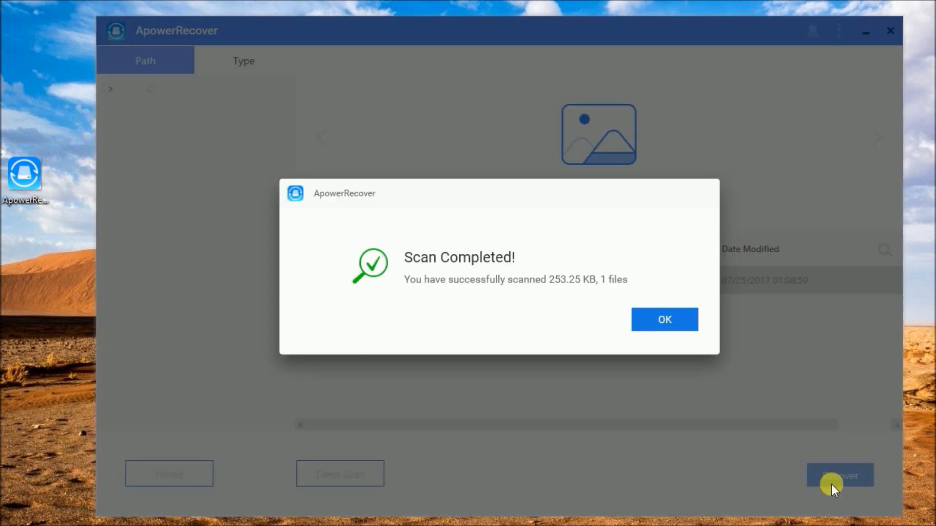
mouse_move(570, 298)
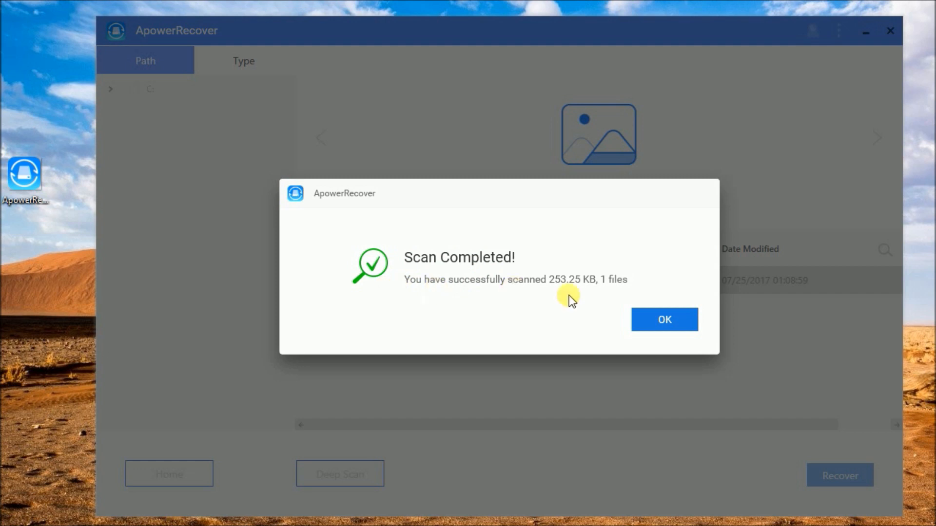
Dismiss Scan Completed, tick the single found PDF, and start its recovery.
click(664, 319)
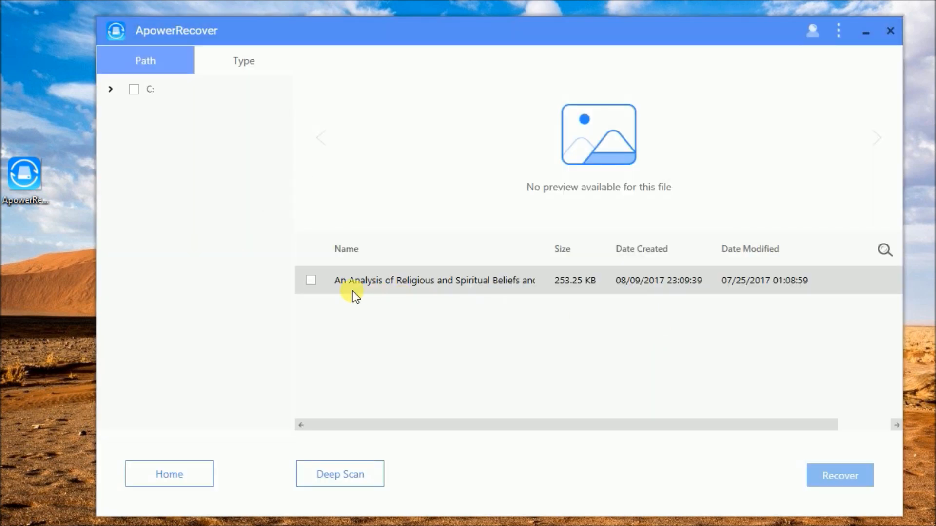
click(310, 280)
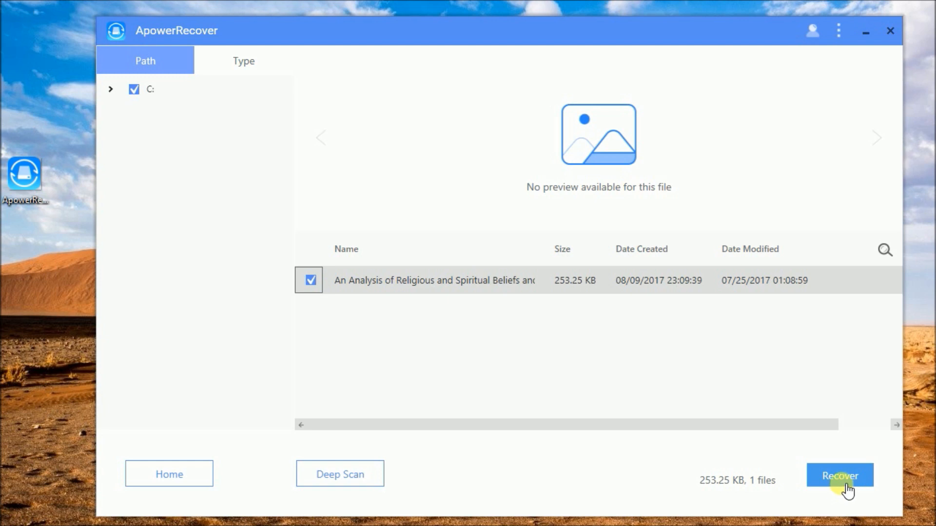
click(840, 475)
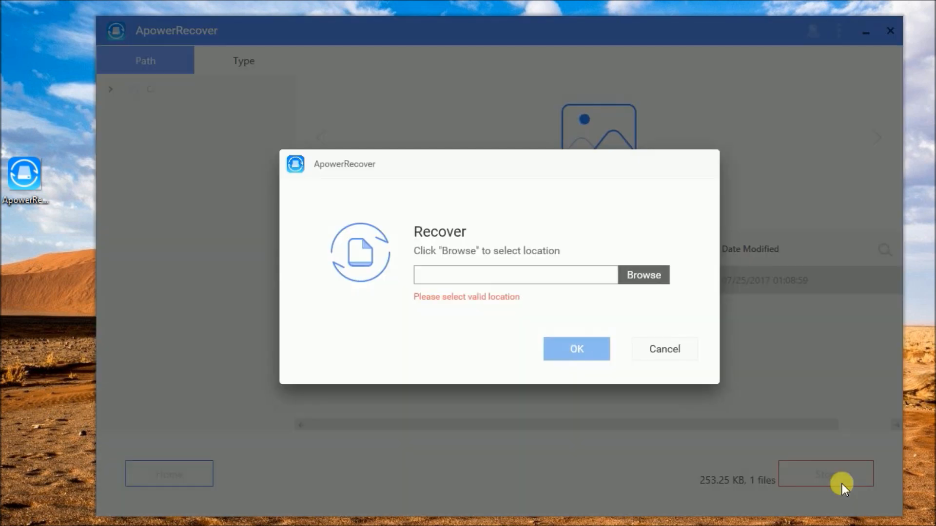
Recover the PDF to the Desktop and open the output folder.
click(643, 275)
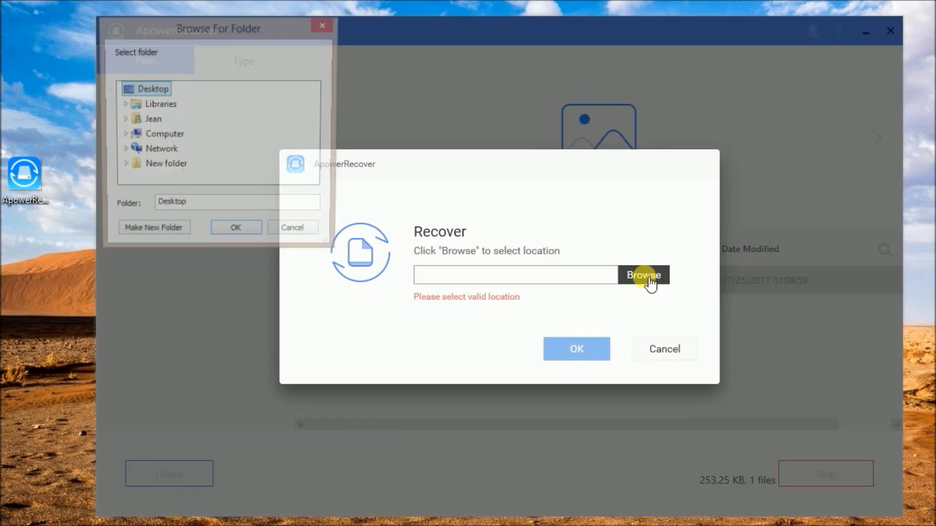
click(235, 228)
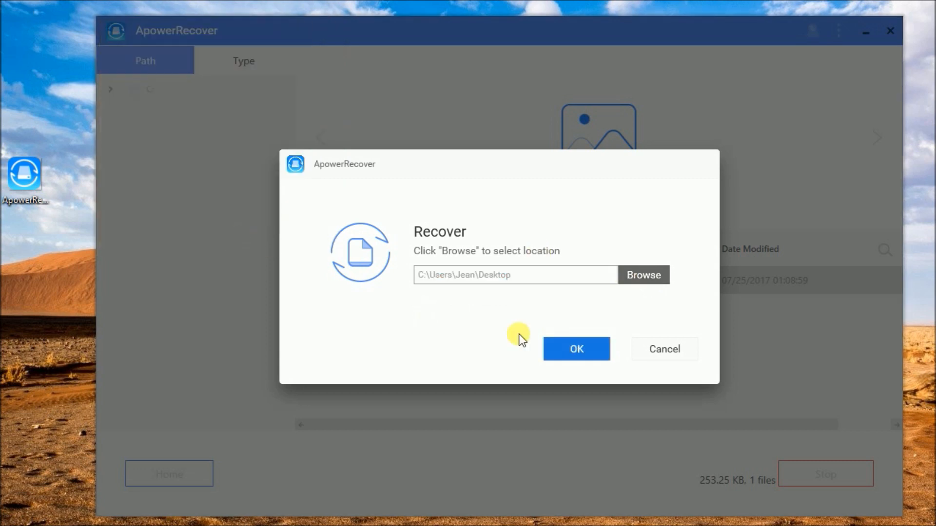
click(574, 349)
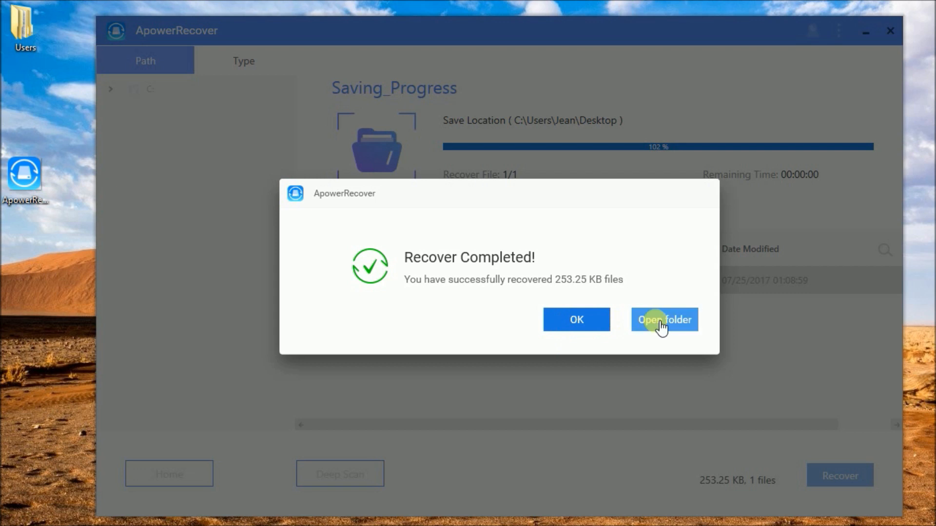
click(664, 320)
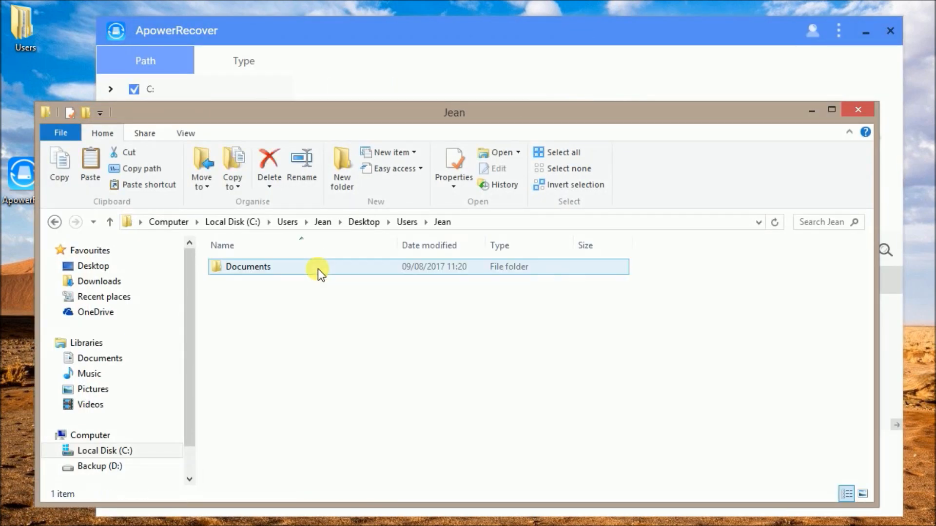
Verify the PDF inside the restored MY PDF folder, close Explorer, and deep-scan drive C.
double_click(248, 266)
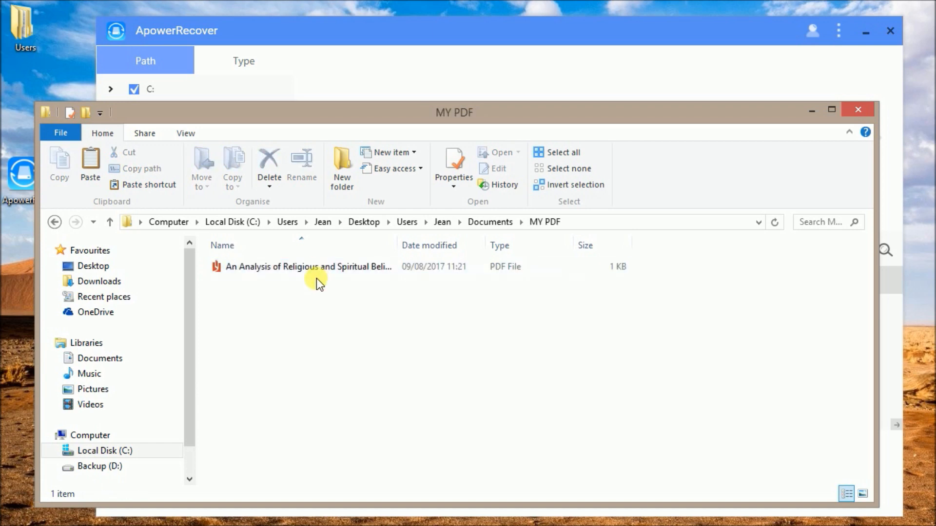
click(308, 266)
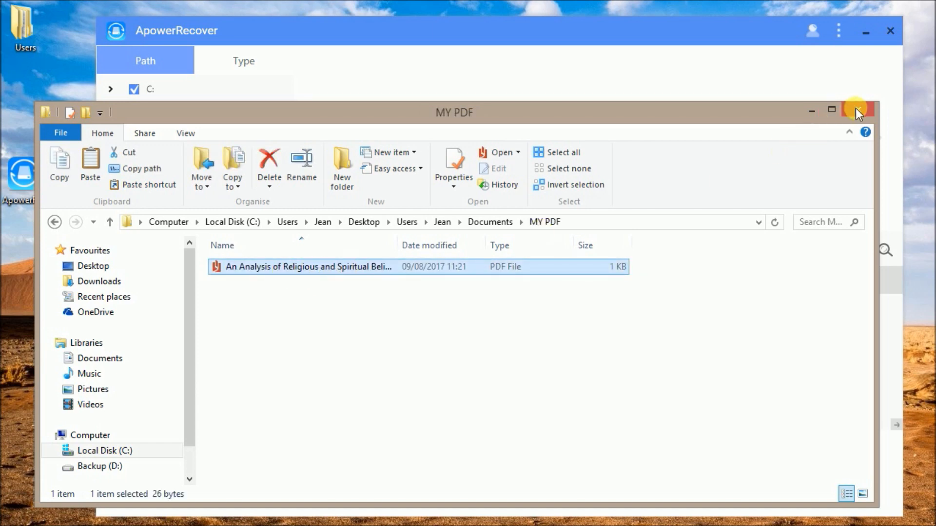
click(858, 111)
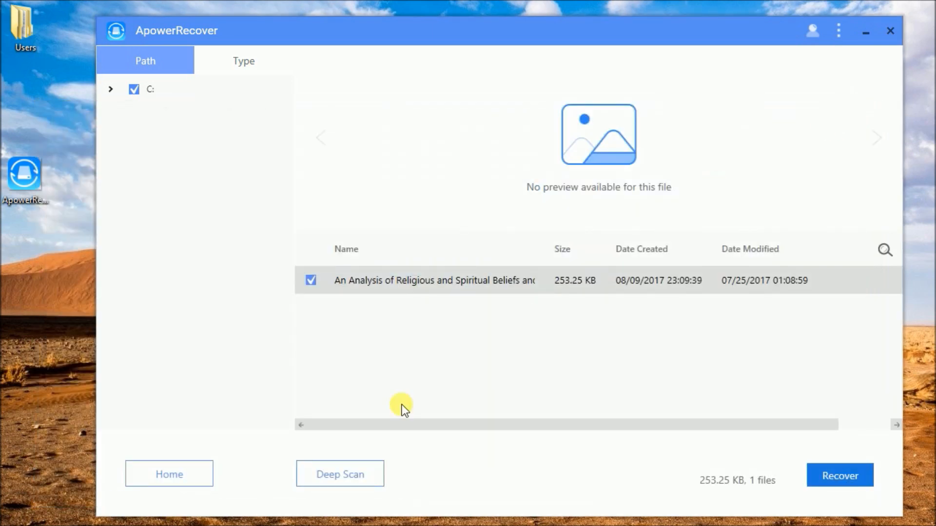
click(340, 474)
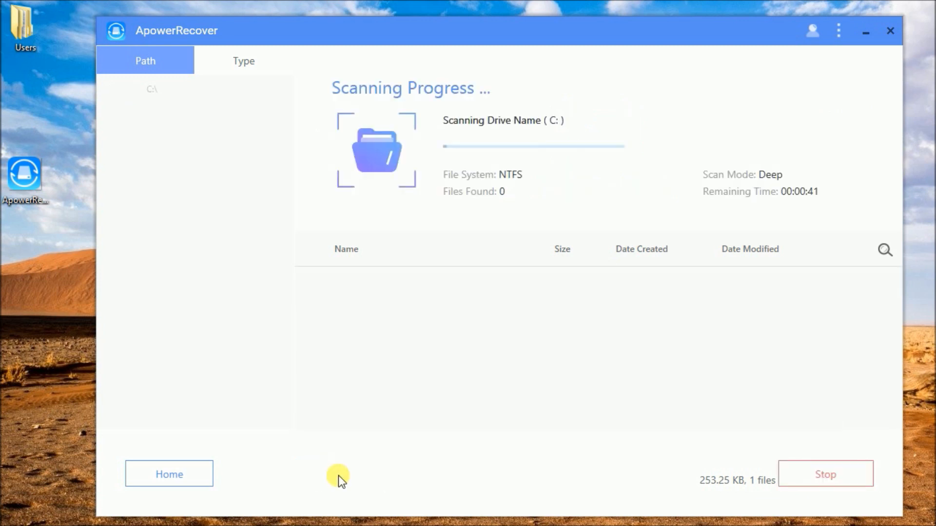